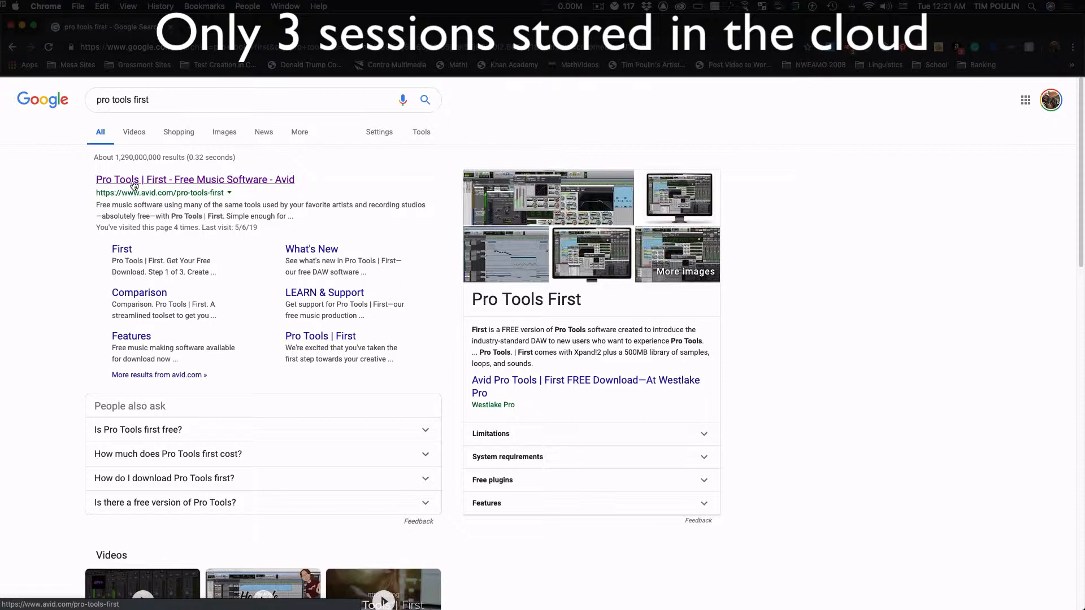
- Browse Avid's Pro Tools | First product page from the Google search results
{"action": "left_click", "coordinate": [194, 179]}
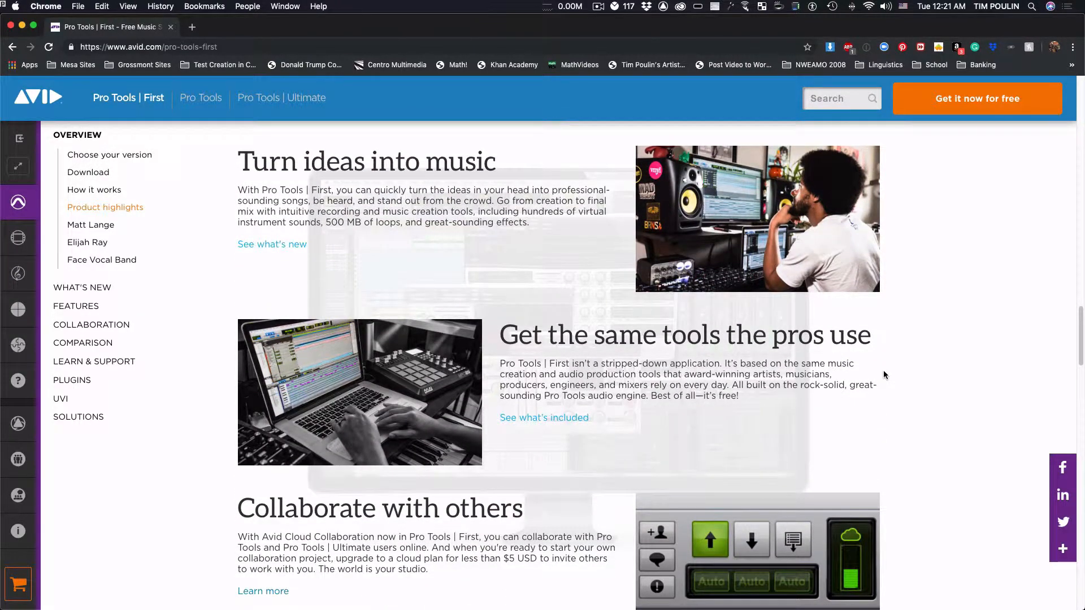
{"action": "scroll", "scroll_direction": "down", "scroll_amount": 3}
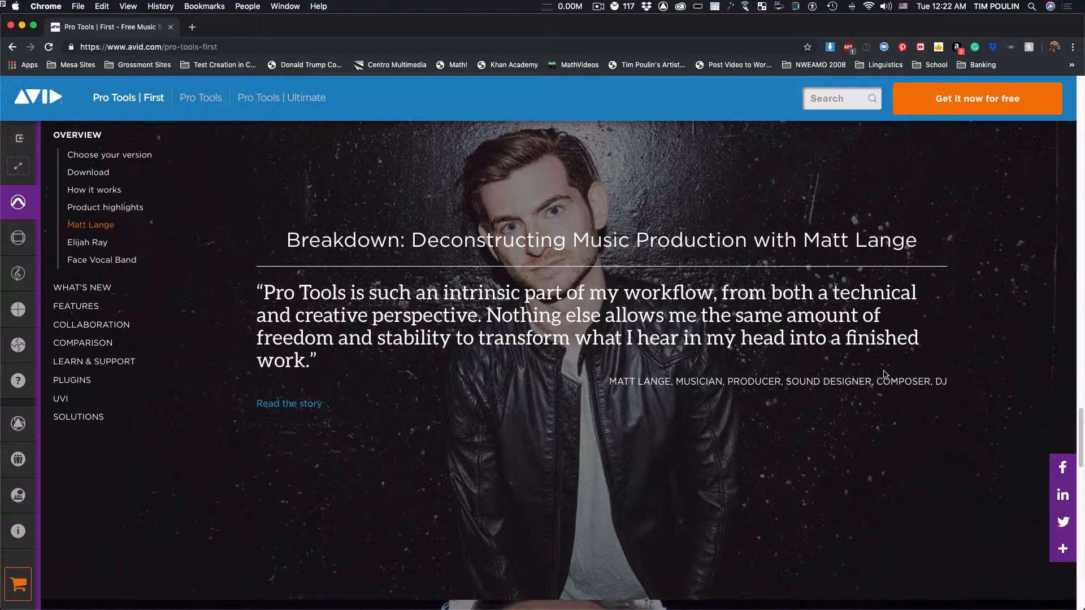
{"action": "left_click", "coordinate": [87, 243]}
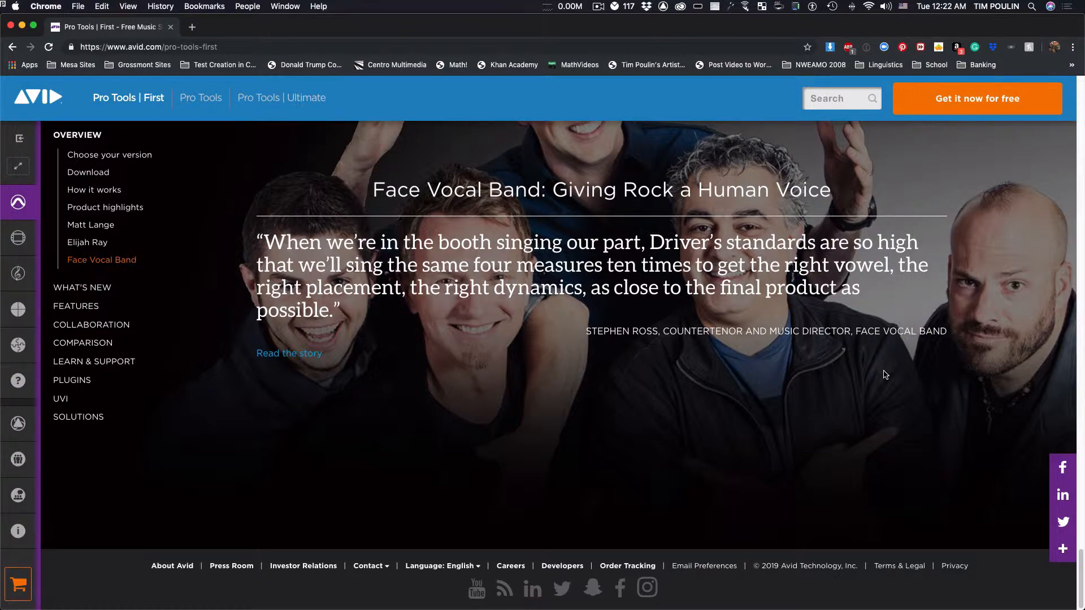
{"action": "scroll", "scroll_direction": "down", "scroll_amount": 3}
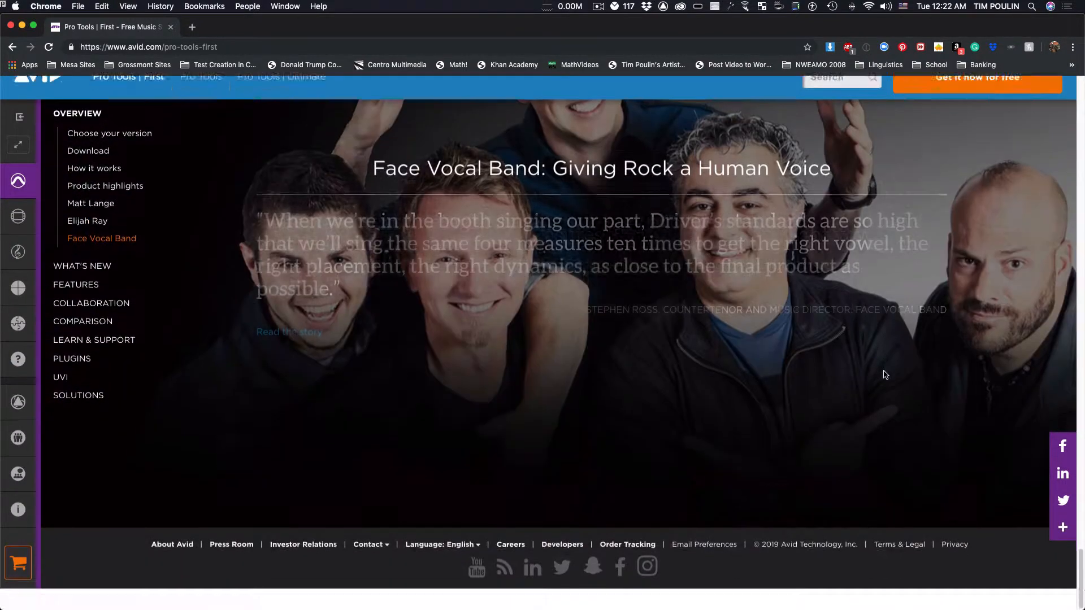
{"action": "scroll", "scroll_direction": "up", "scroll_amount": 3}
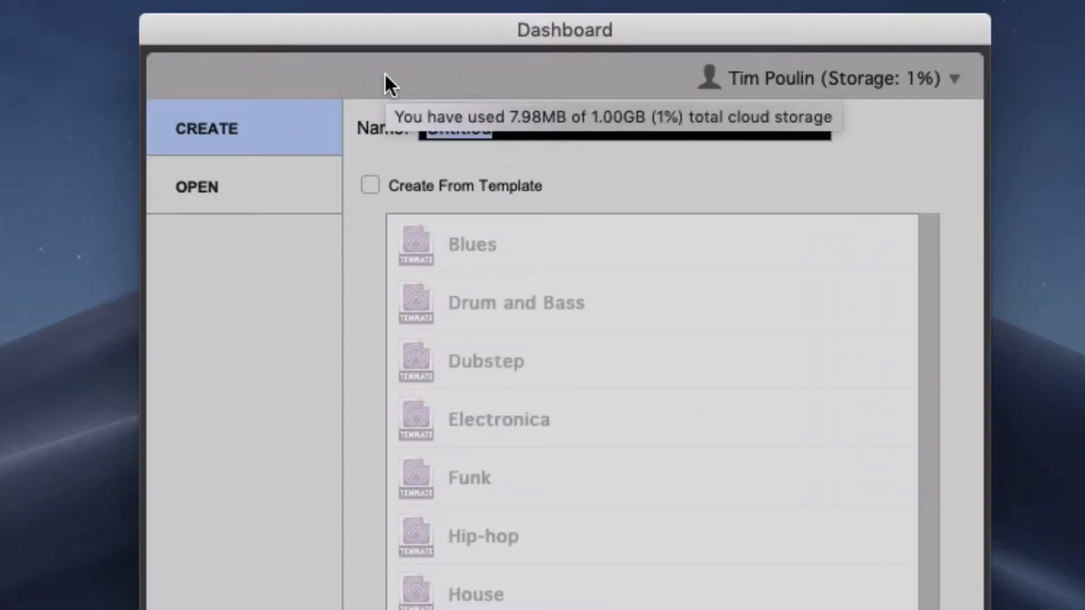
{"action": "mouse_move", "coordinate": [488, 90]}
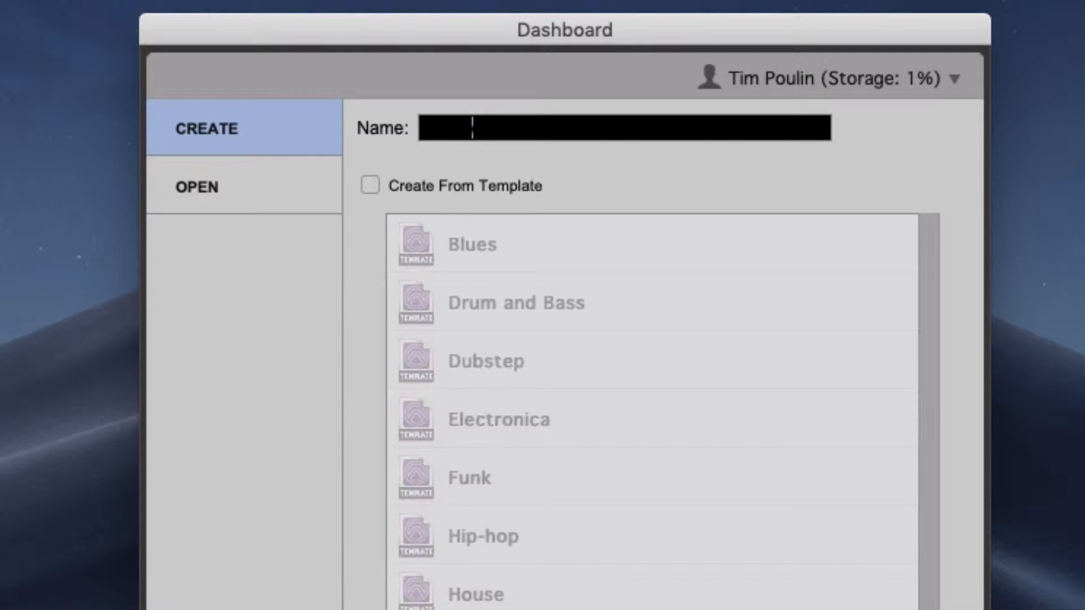
- Create a new session named 'Piano fun' with Backup to Cloud enabled
{"action": "type", "text": "Piano fun"}
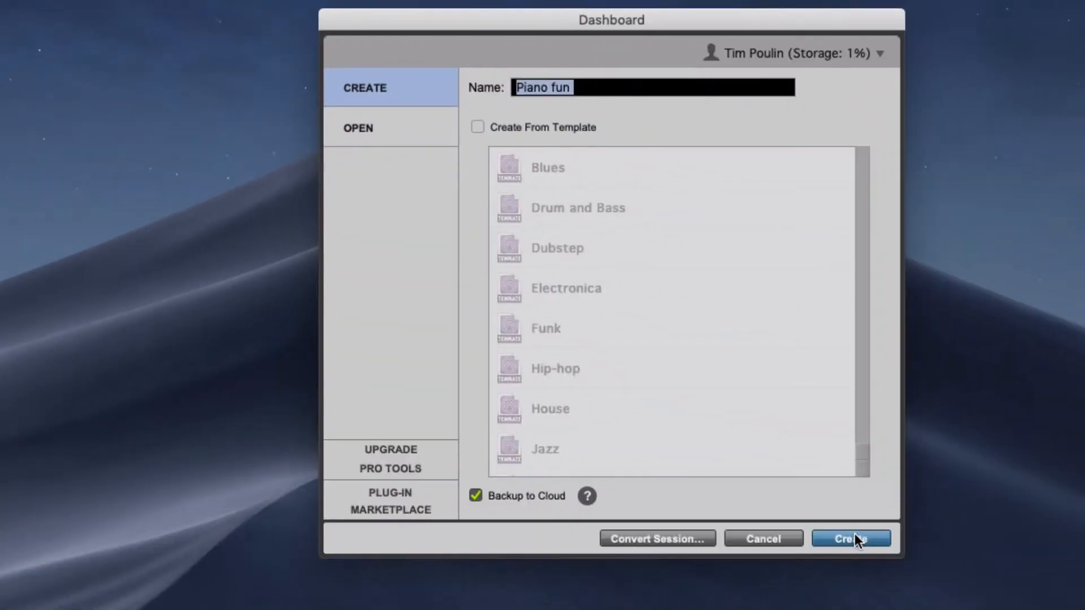
{"action": "left_click", "coordinate": [851, 539]}
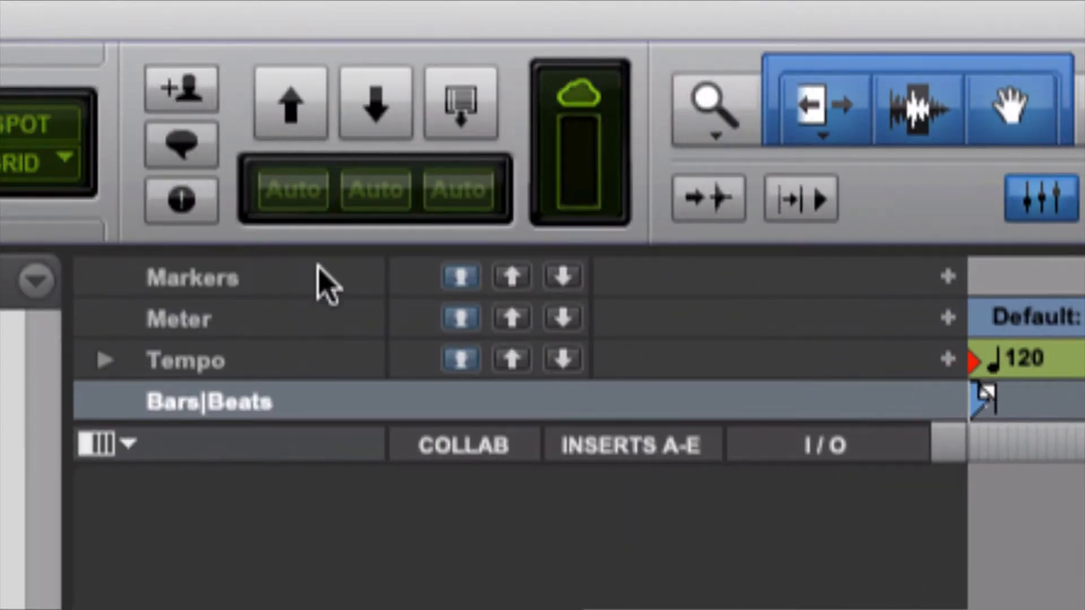
{"action": "mouse_move", "coordinate": [363, 315]}
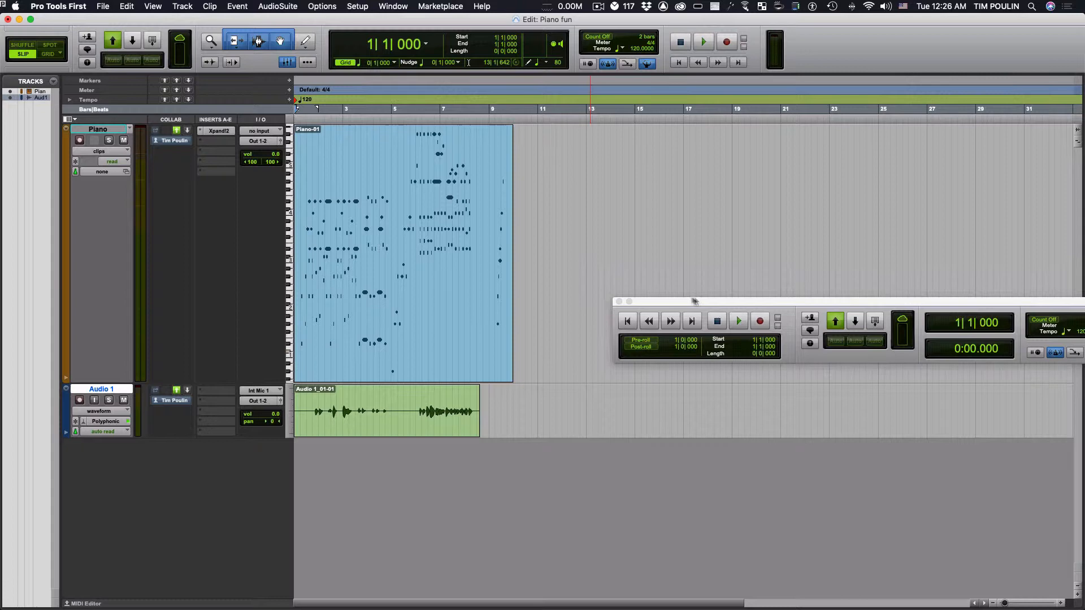
- Record a Piano MIDI clip and an Audio 1 clip, then begin quitting from the menu bar
{"action": "left_click", "coordinate": [102, 6]}
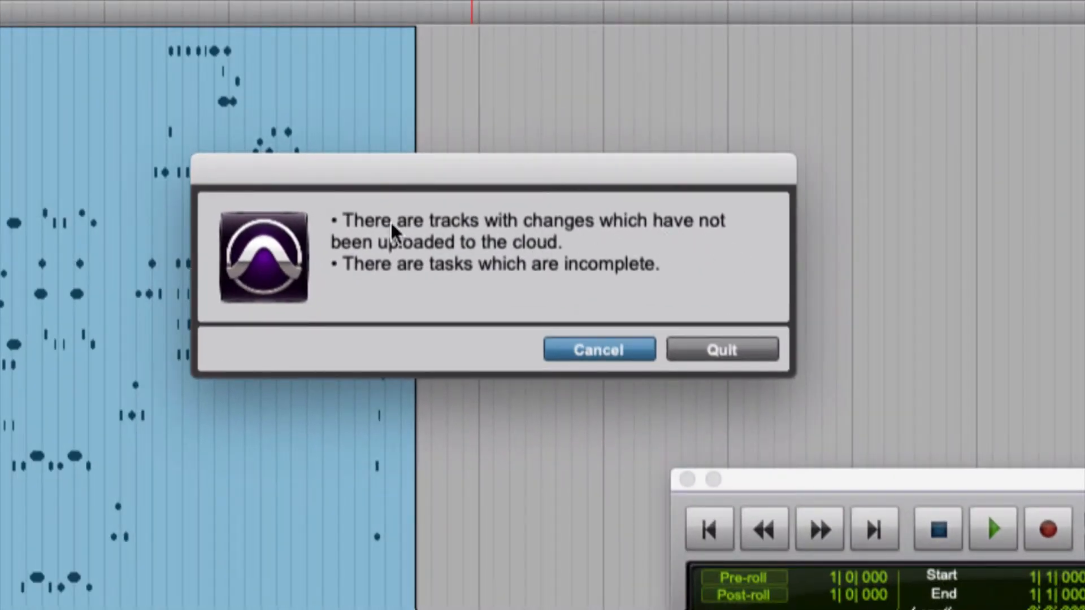
{"action": "mouse_move", "coordinate": [566, 291]}
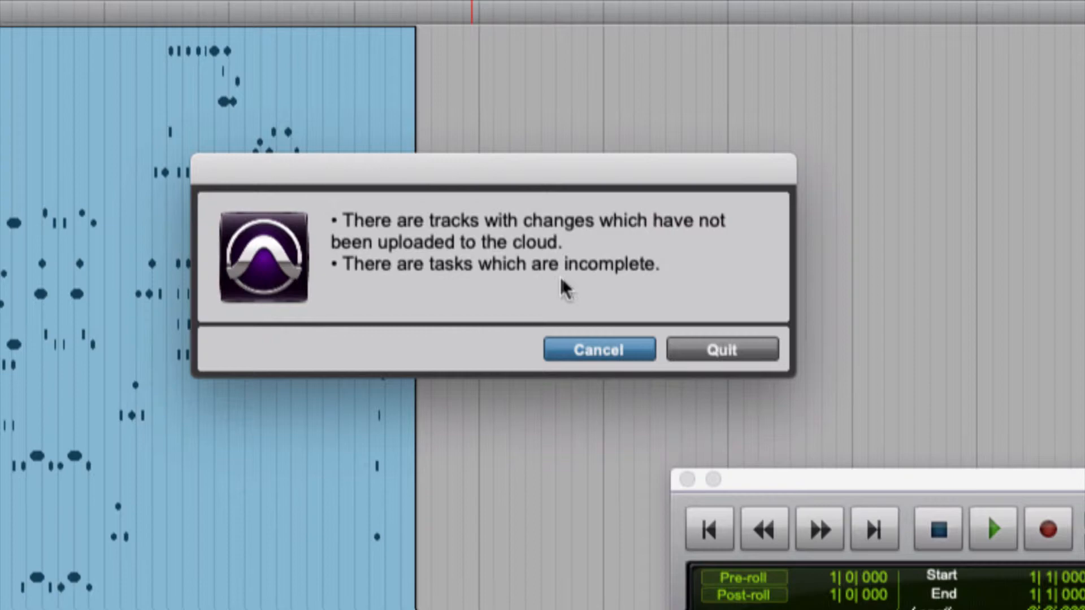
- Cancel quitting while uploads finish, then save Piano fun as the program quits
{"action": "left_click", "coordinate": [598, 349]}
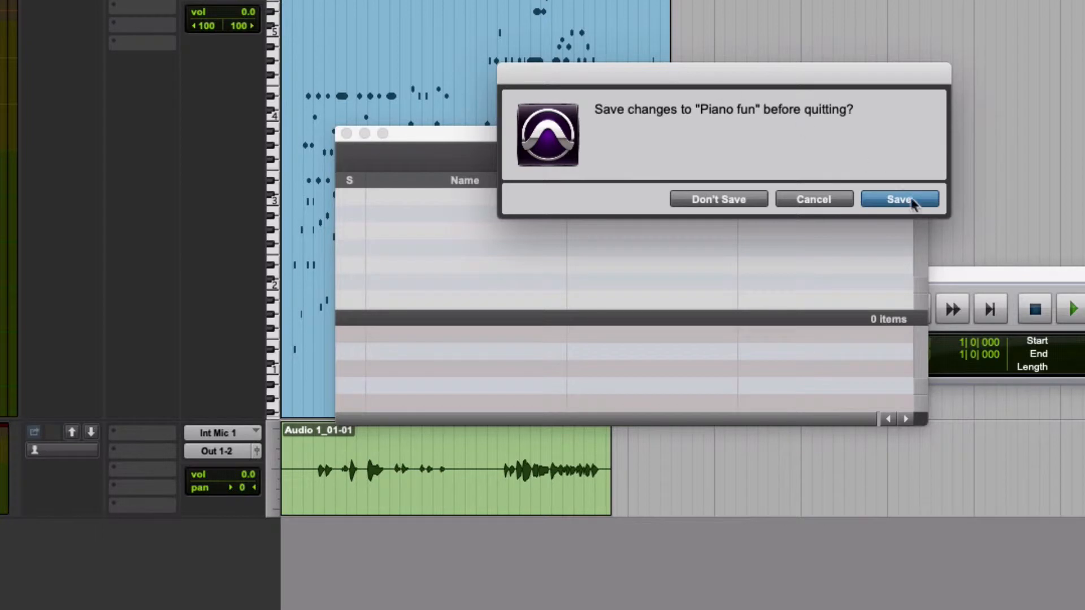
{"action": "left_click", "coordinate": [899, 200]}
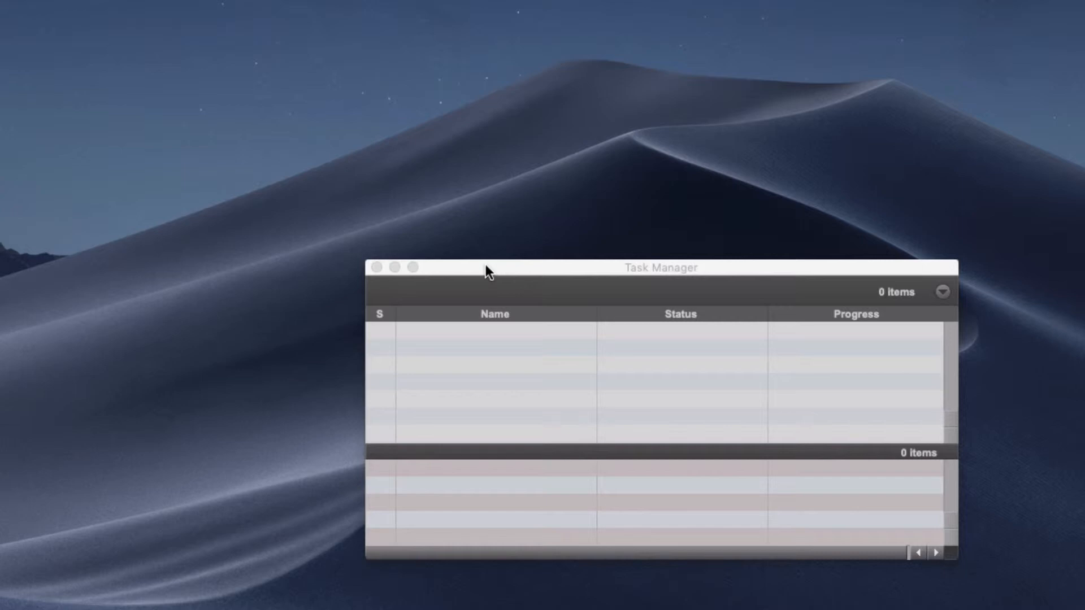
{"action": "mouse_move", "coordinate": [747, 167]}
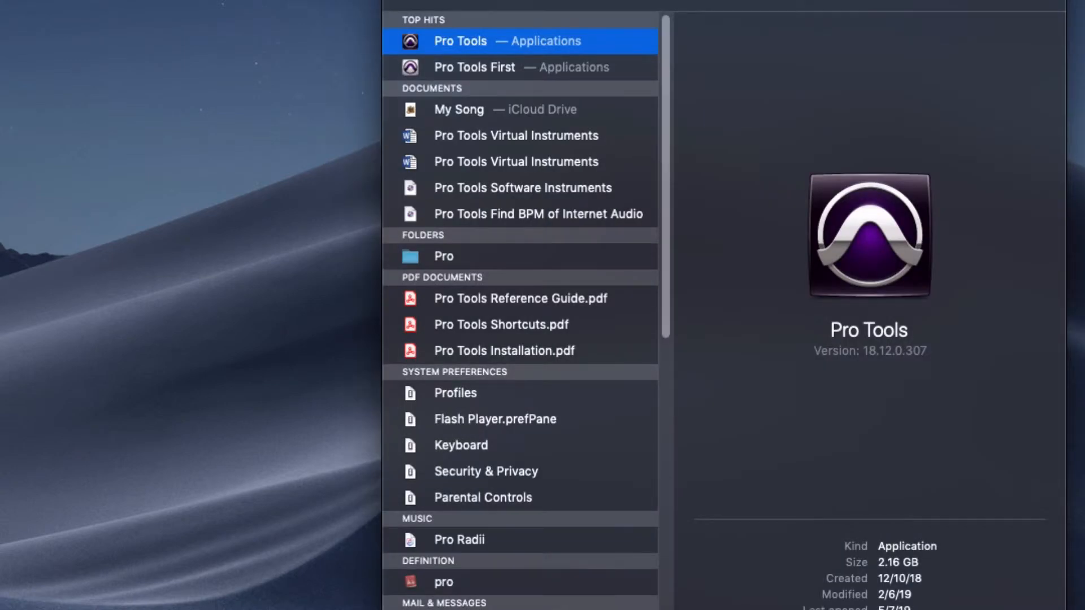
- Launch the full Pro Tools application from the Spotlight top hit for 'pro'
{"action": "left_click", "coordinate": [459, 41]}
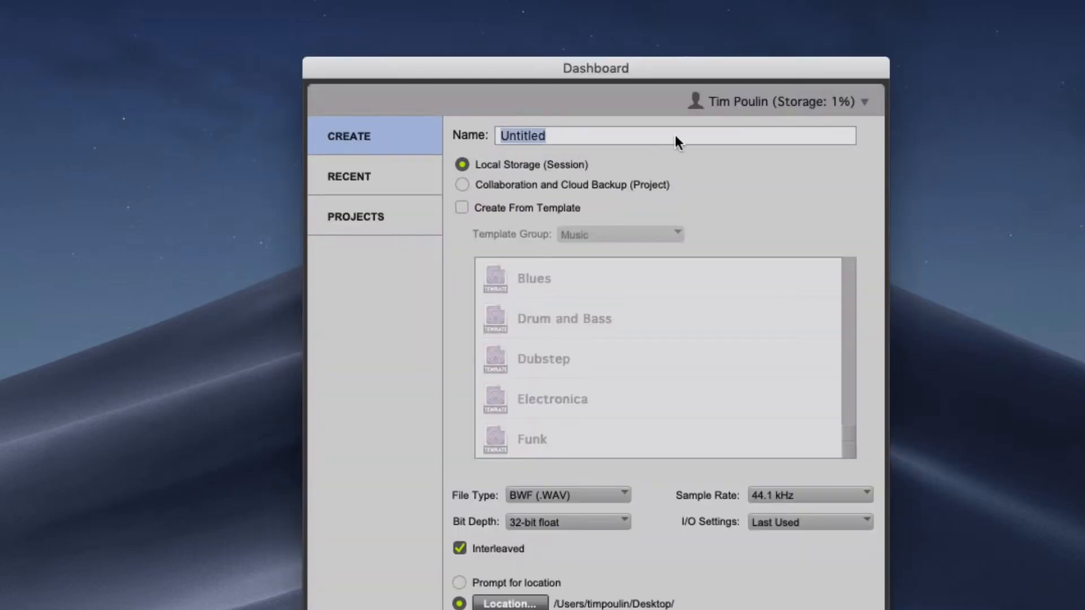
{"action": "left_click", "coordinate": [884, 102]}
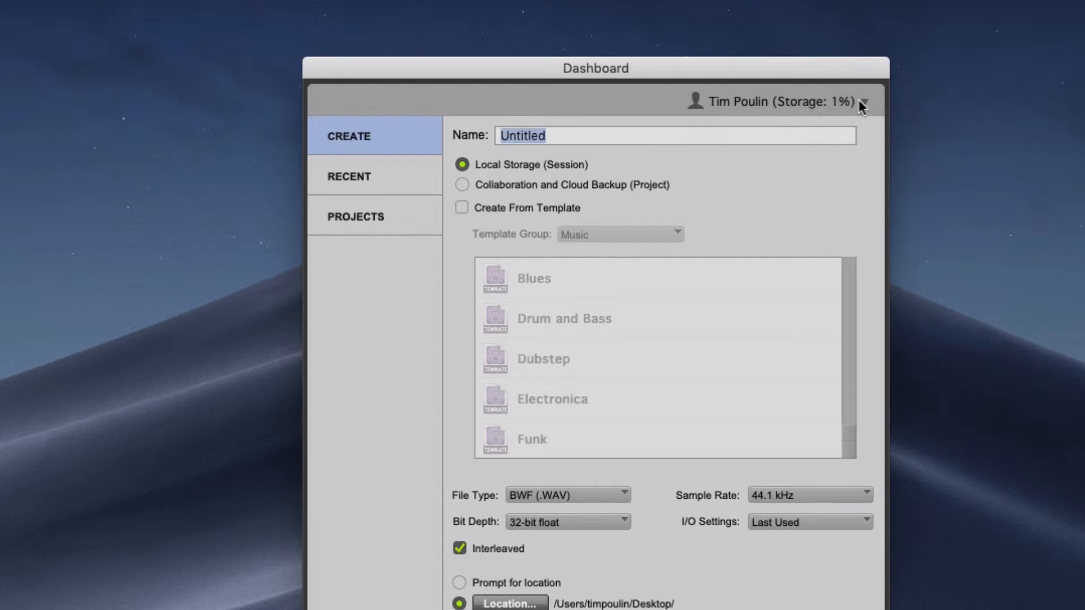
{"action": "mouse_move", "coordinate": [505, 221]}
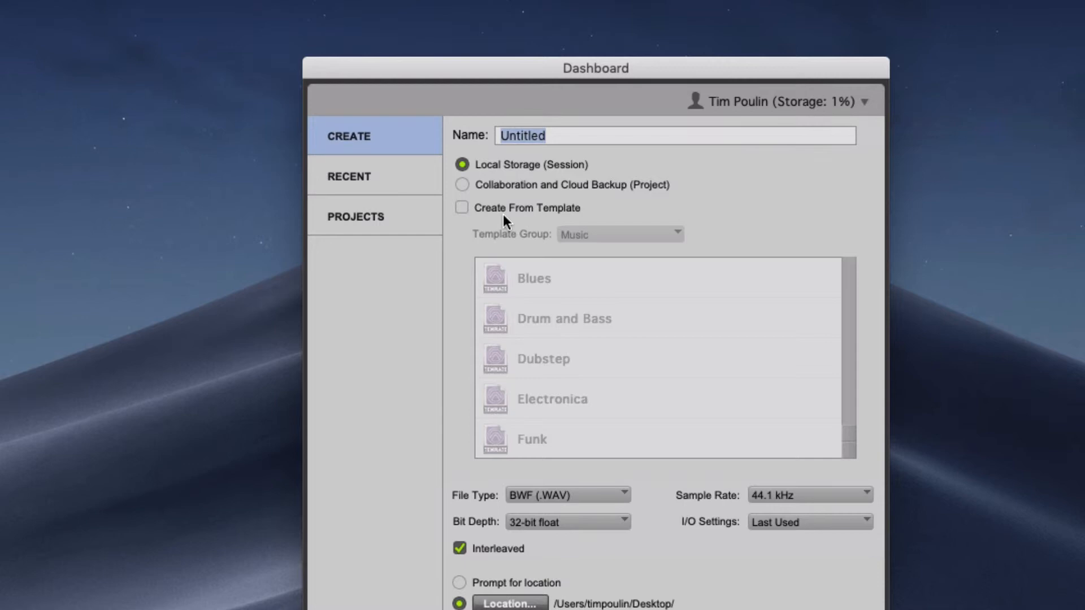
{"action": "mouse_move", "coordinate": [388, 214]}
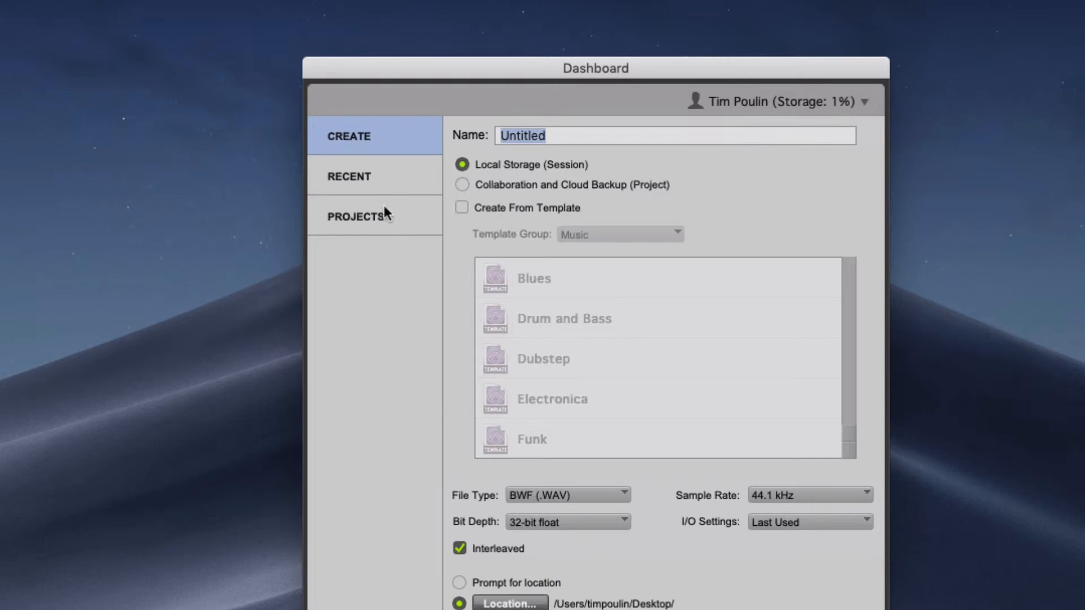
- Show the Dashboard's cloud Projects list and start downloading Piano fun
{"action": "left_click", "coordinate": [374, 216]}
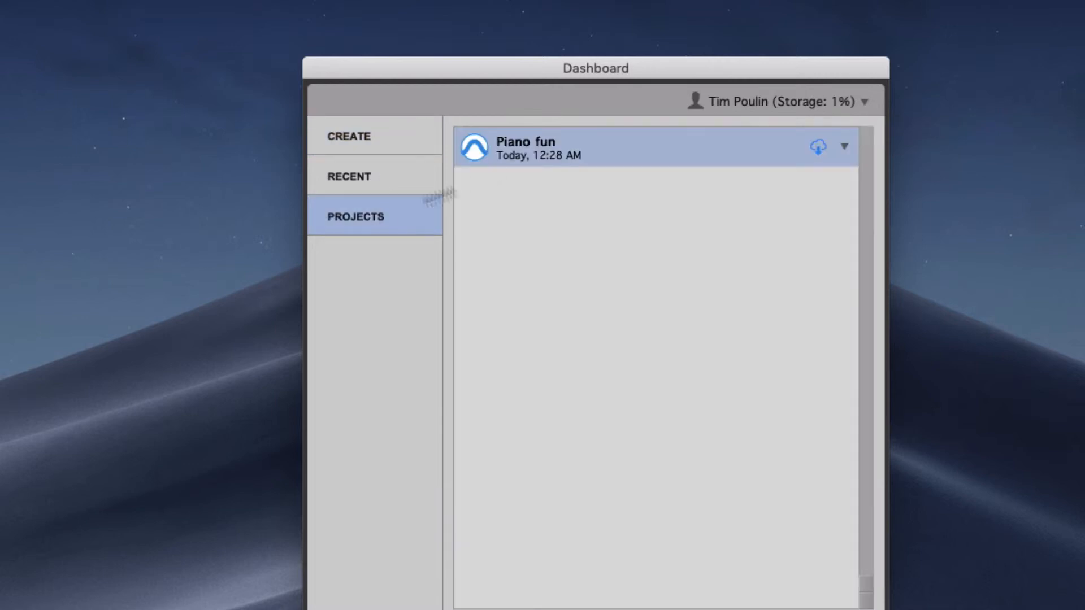
{"action": "mouse_move", "coordinate": [522, 161]}
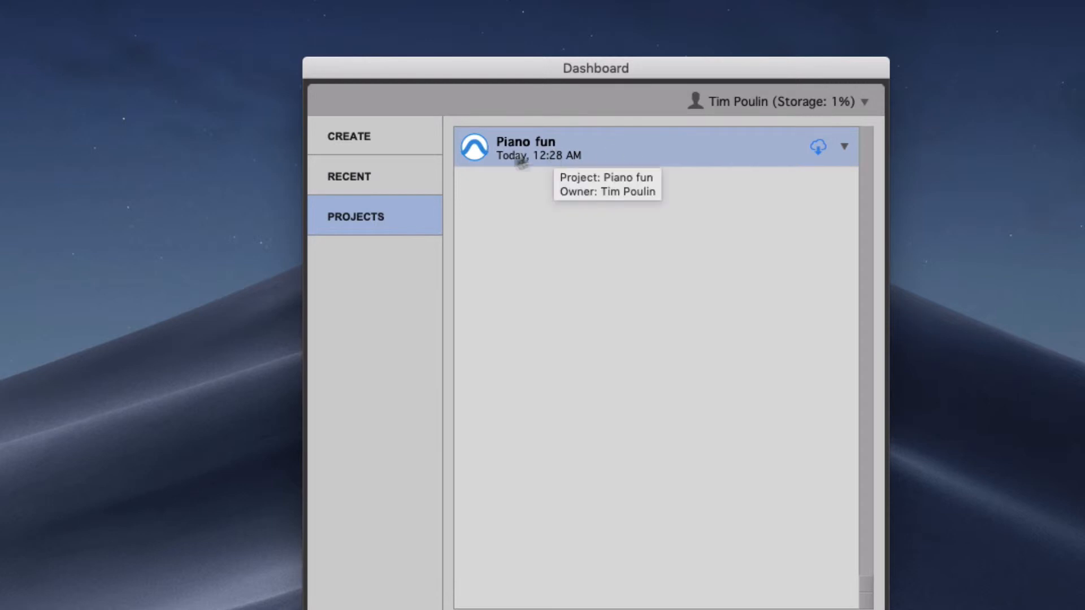
{"action": "mouse_move", "coordinate": [819, 152]}
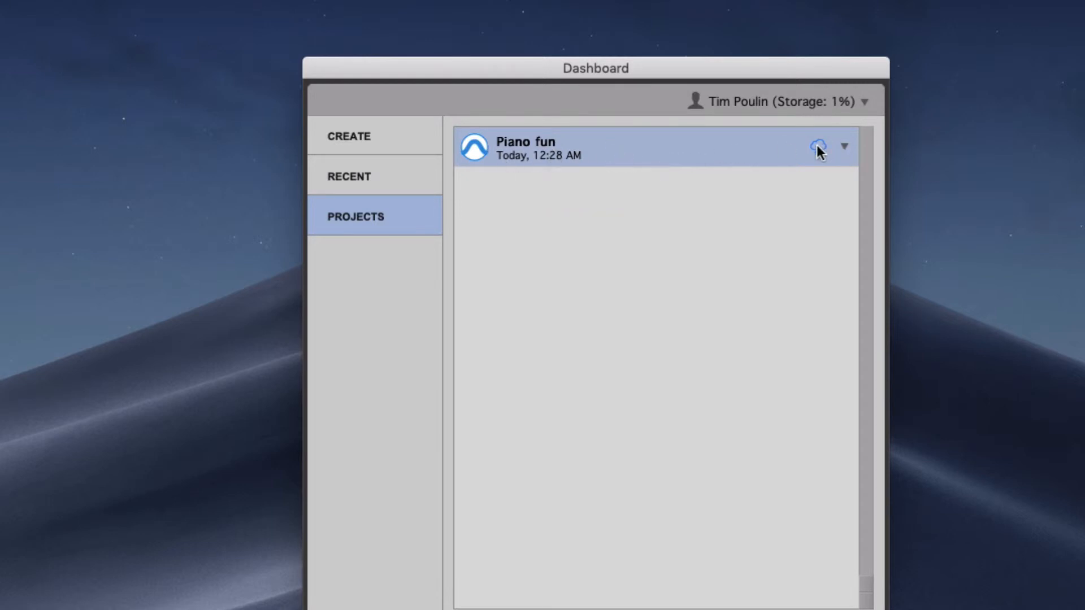
{"action": "left_click", "coordinate": [819, 147]}
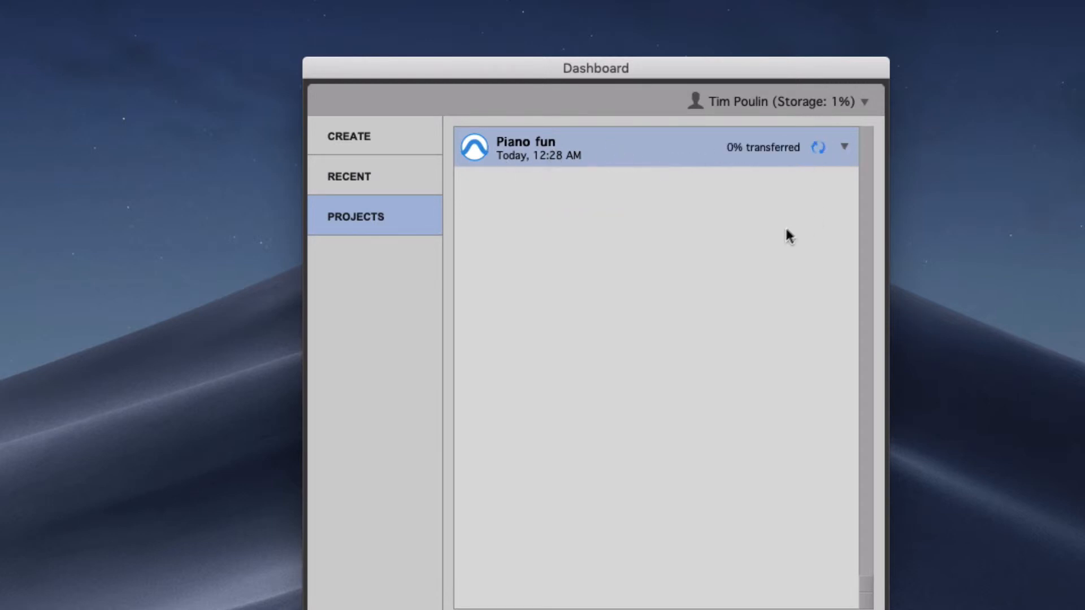
{"action": "mouse_move", "coordinate": [716, 196]}
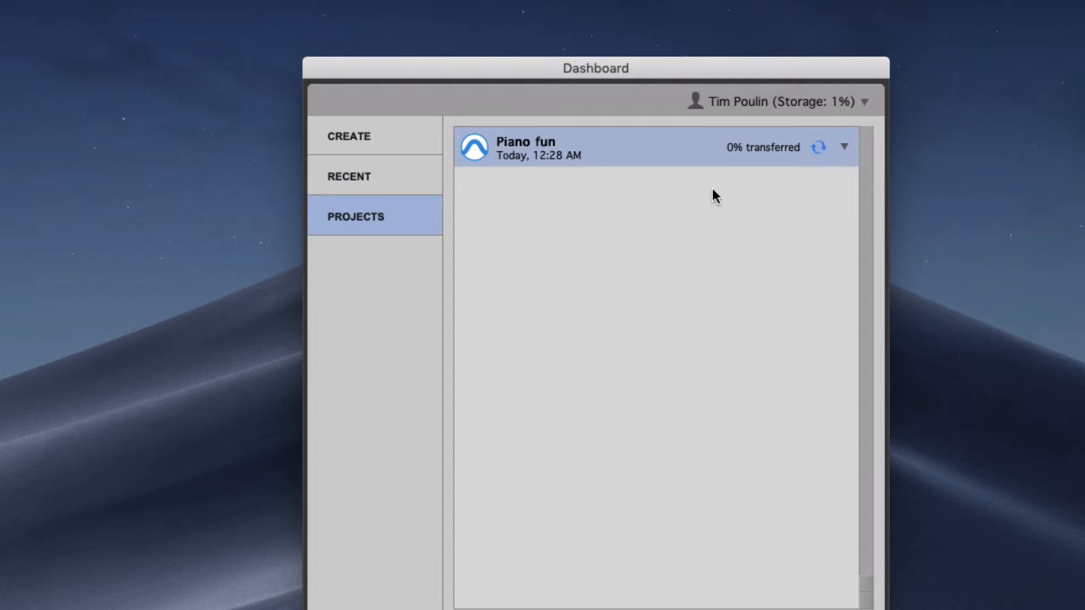
{"action": "mouse_move", "coordinate": [743, 160]}
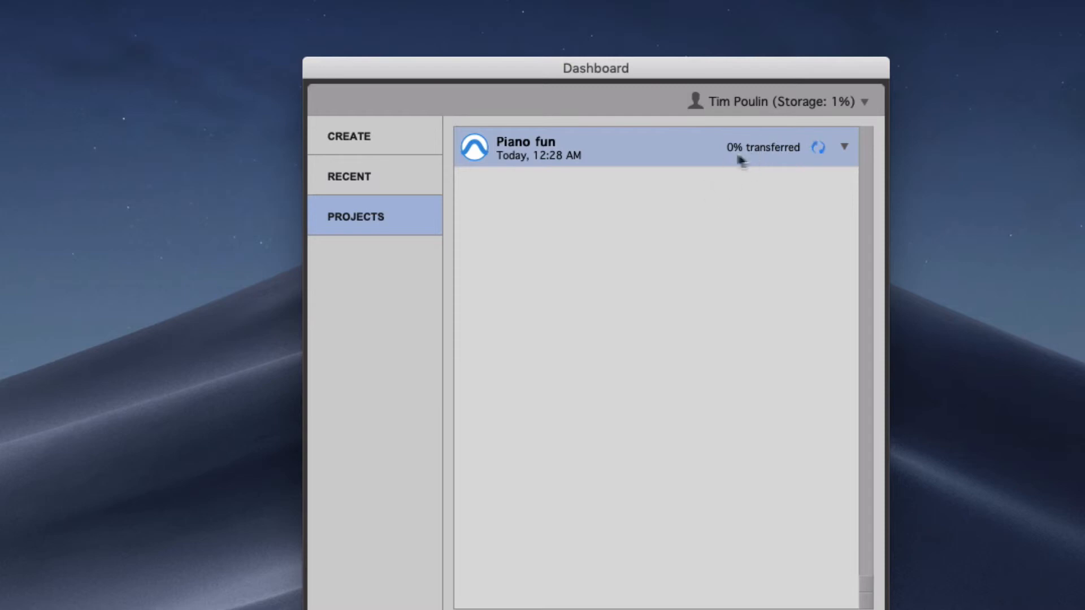
{"action": "mouse_move", "coordinate": [636, 267]}
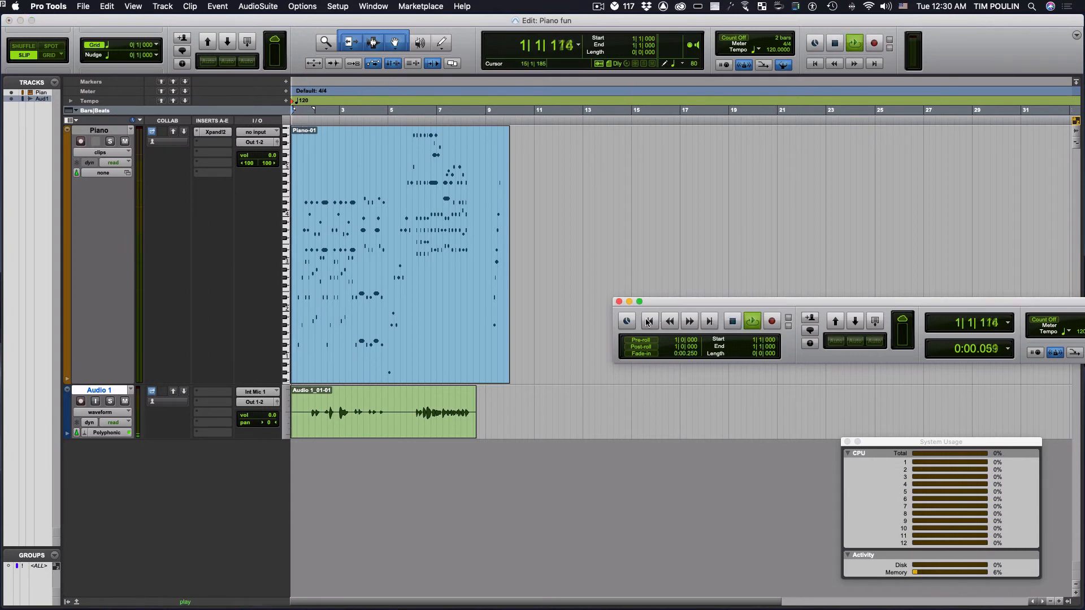
- Stop playback and show instrument plug-in choices for a Piano track insert
{"action": "left_click", "coordinate": [751, 320]}
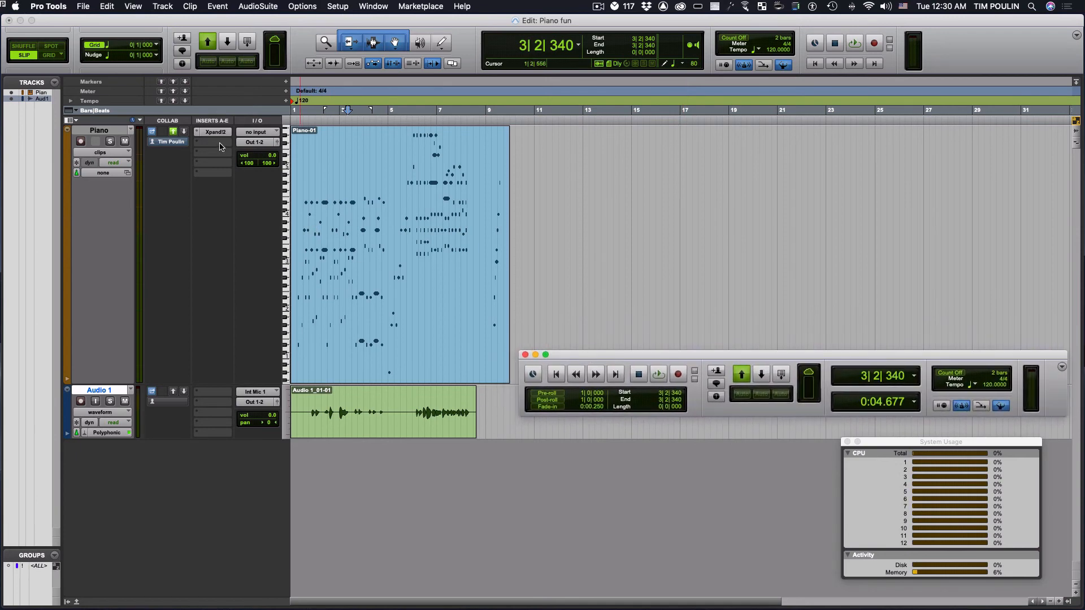
{"action": "left_click", "coordinate": [215, 141]}
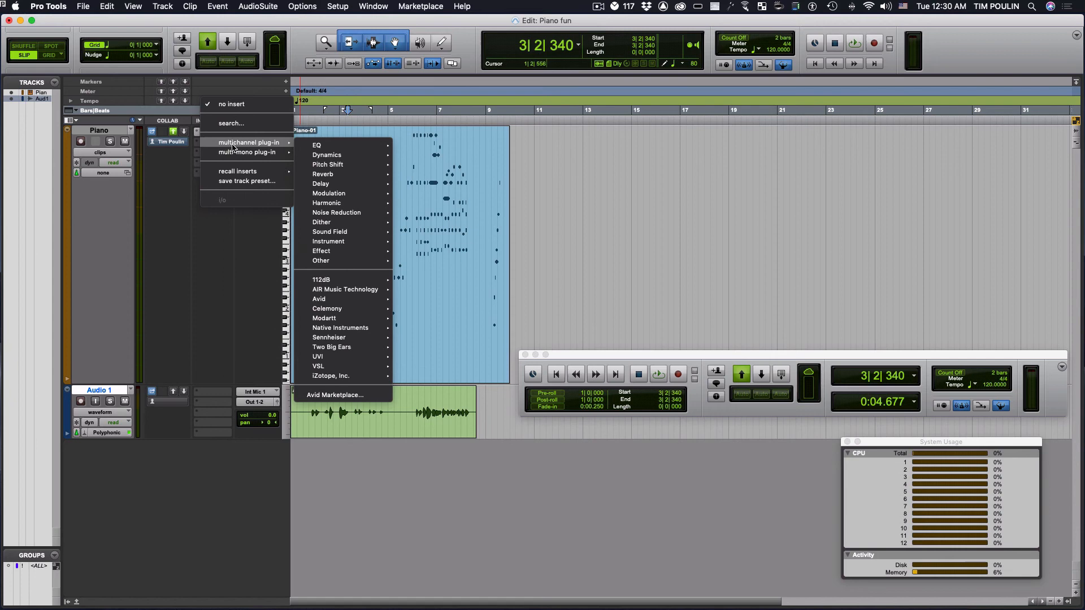
{"action": "mouse_move", "coordinate": [335, 242]}
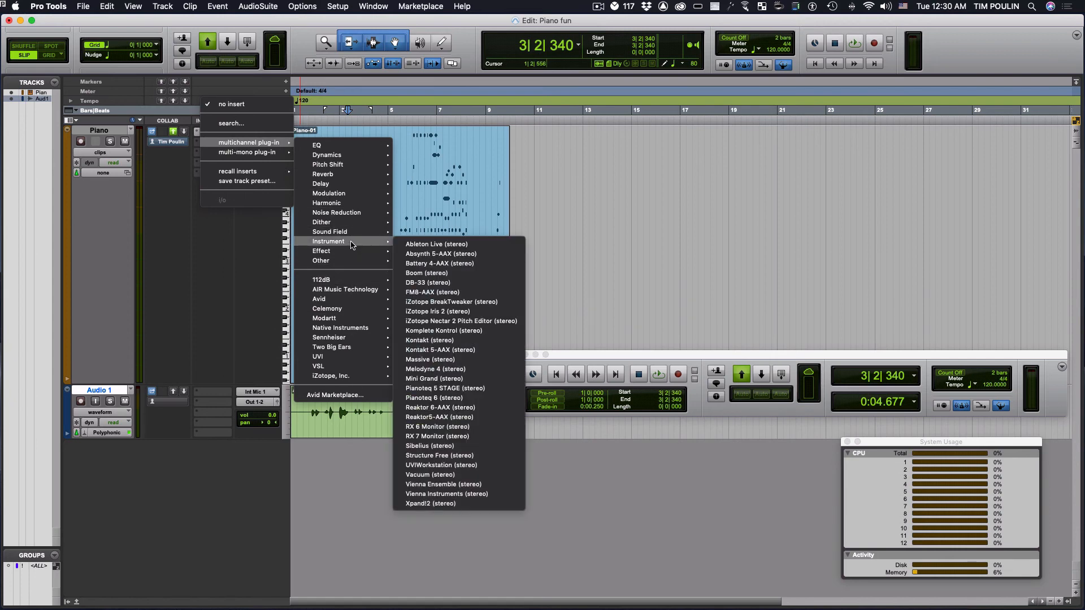
{"action": "mouse_move", "coordinate": [679, 175]}
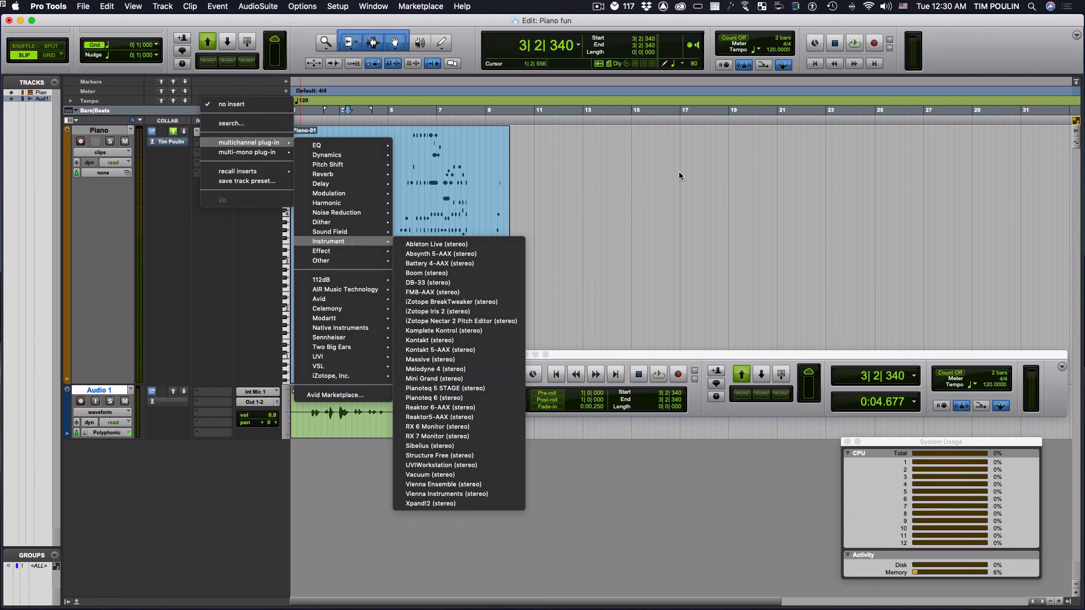